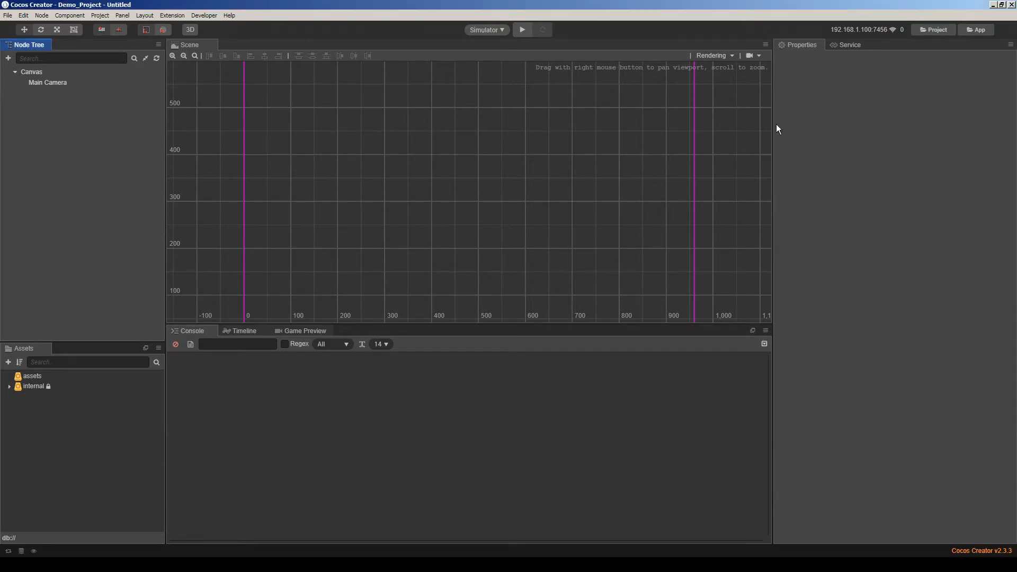
pyautogui.moveTo(69, 161)
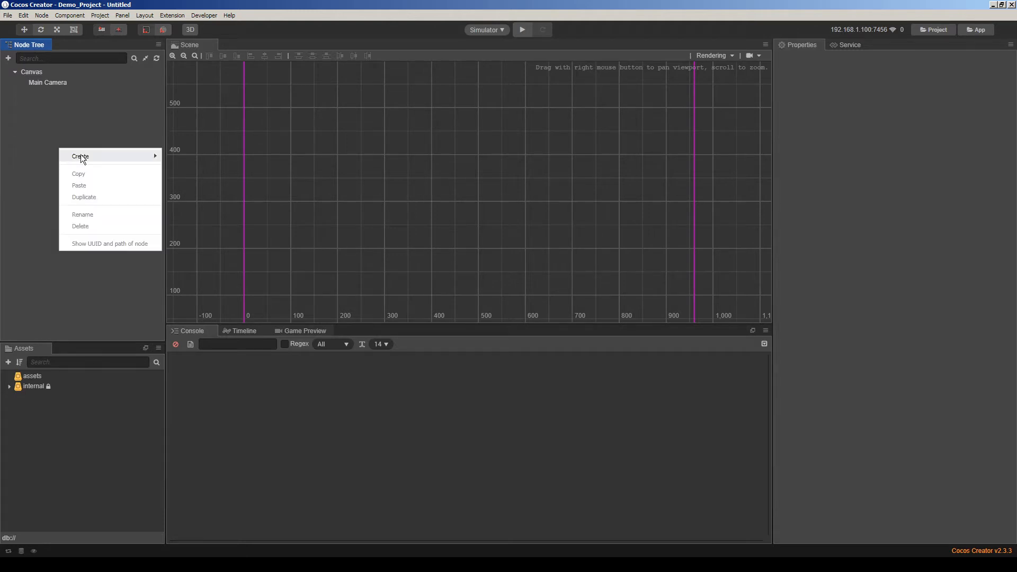
# Step: Create a white Box sprite node and rotate it to a tilted angle
pyautogui.click(80, 157)
pyautogui.write('Box')
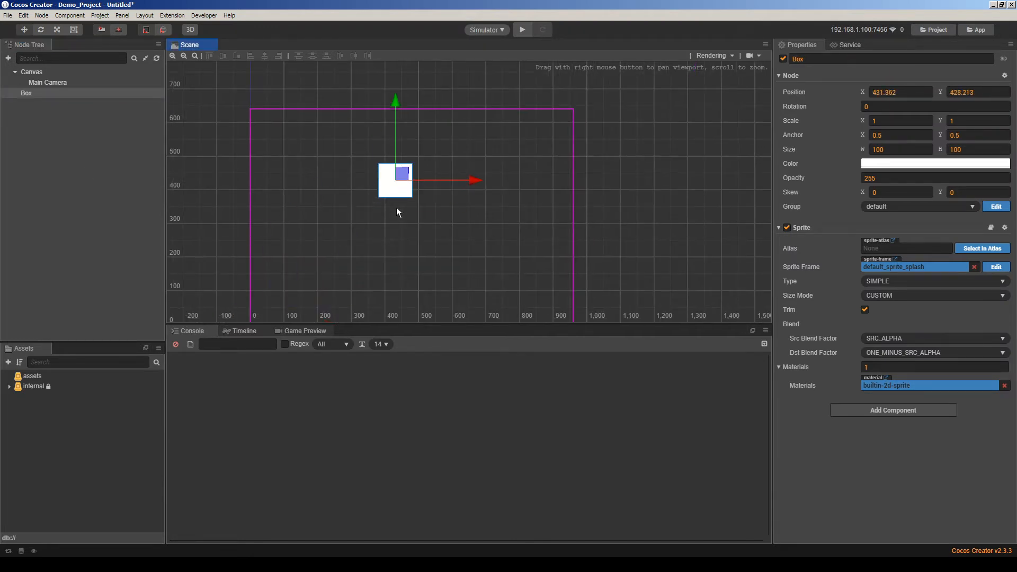
pyautogui.moveTo(394, 179); pyautogui.dragTo(433, 156)
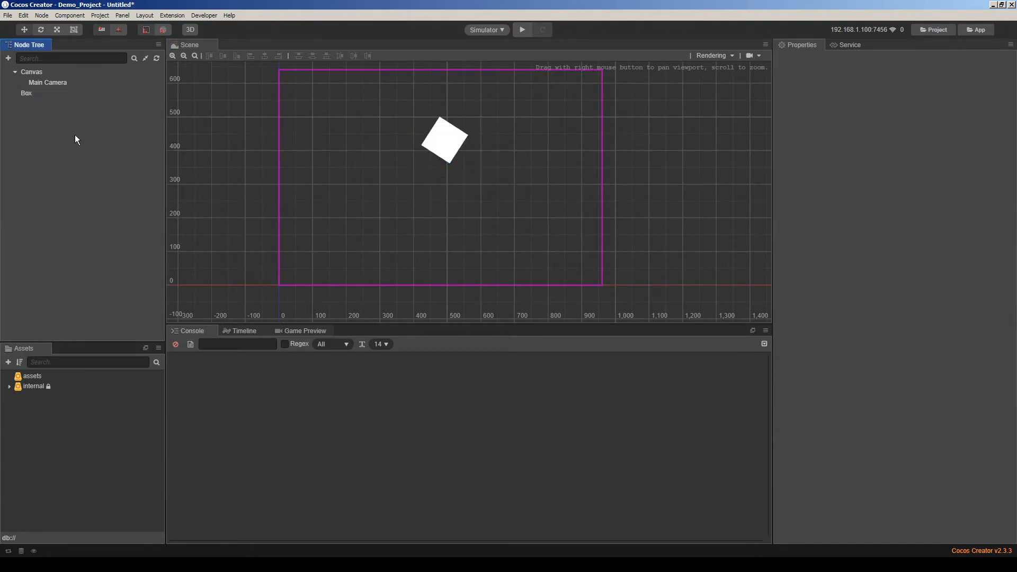
# Step: Add a Ground sprite 1200 units wide and make the Box green
pyautogui.rightClick(75, 139)
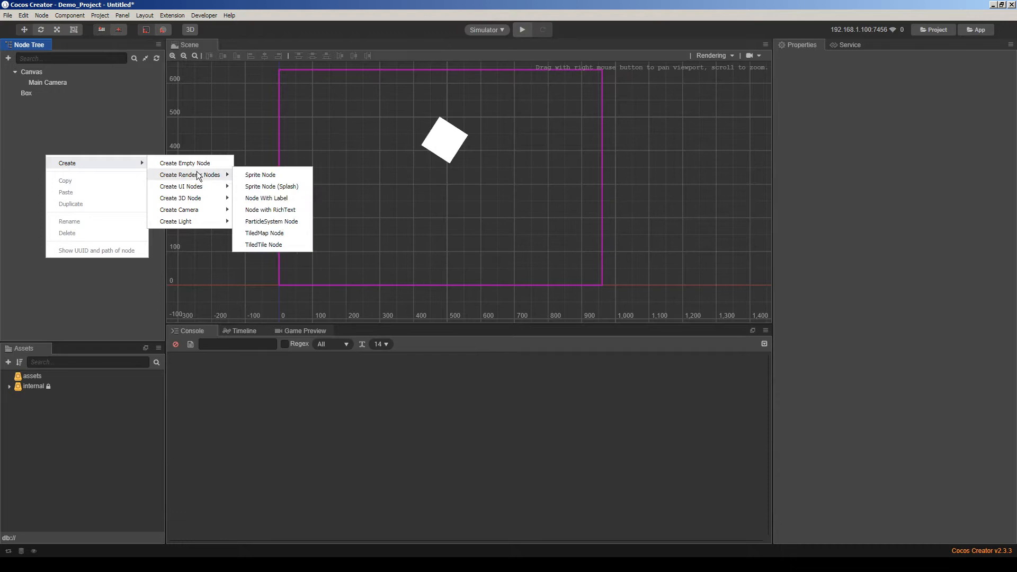
pyautogui.click(271, 186)
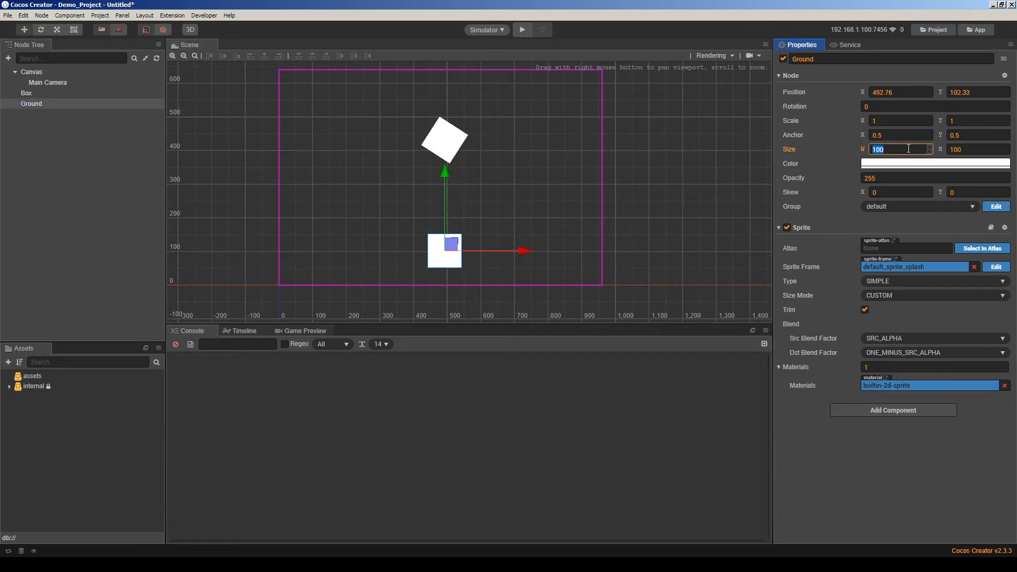
pyautogui.write('1200')
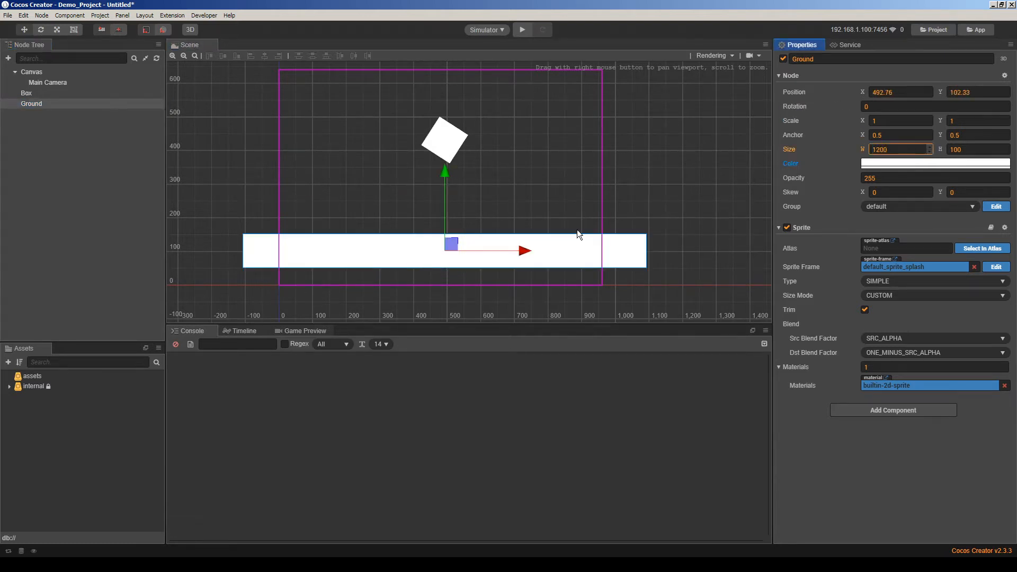
pyautogui.click(26, 93)
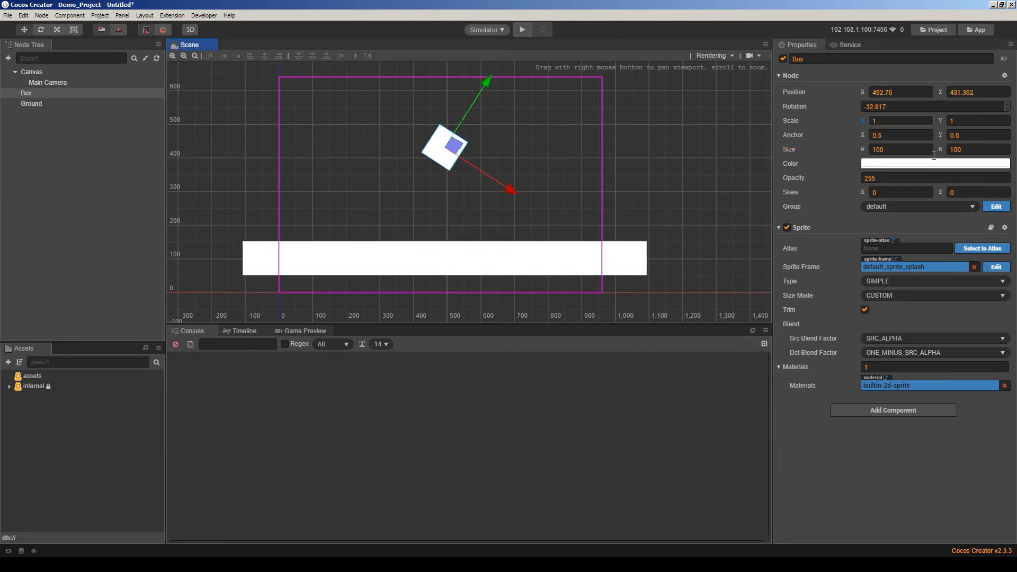
pyautogui.click(934, 163)
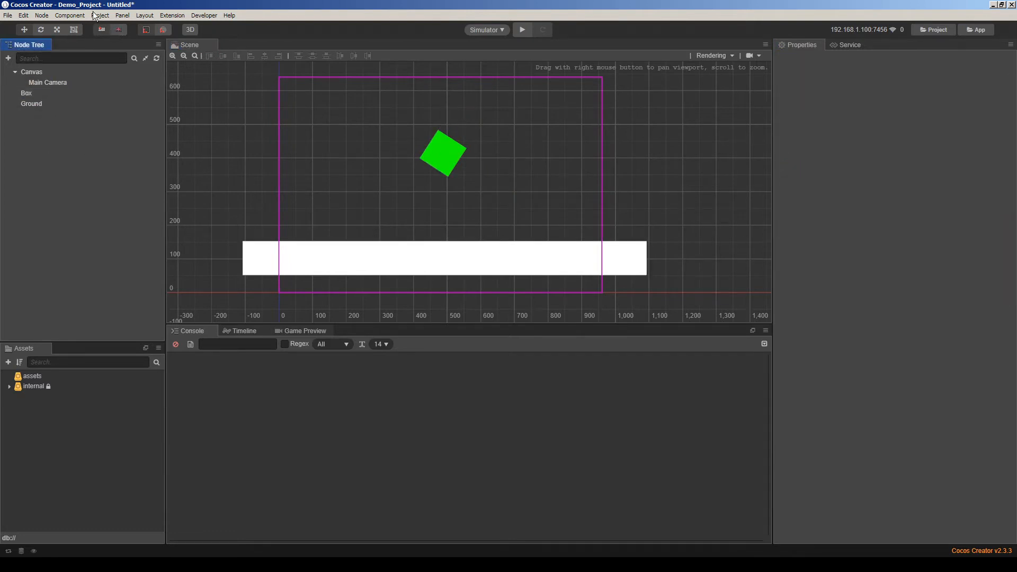
# Step: In Group Manager, rename Group 0 to Objects, add Walls, and tick Objects–Walls collision
pyautogui.click(520, 29)
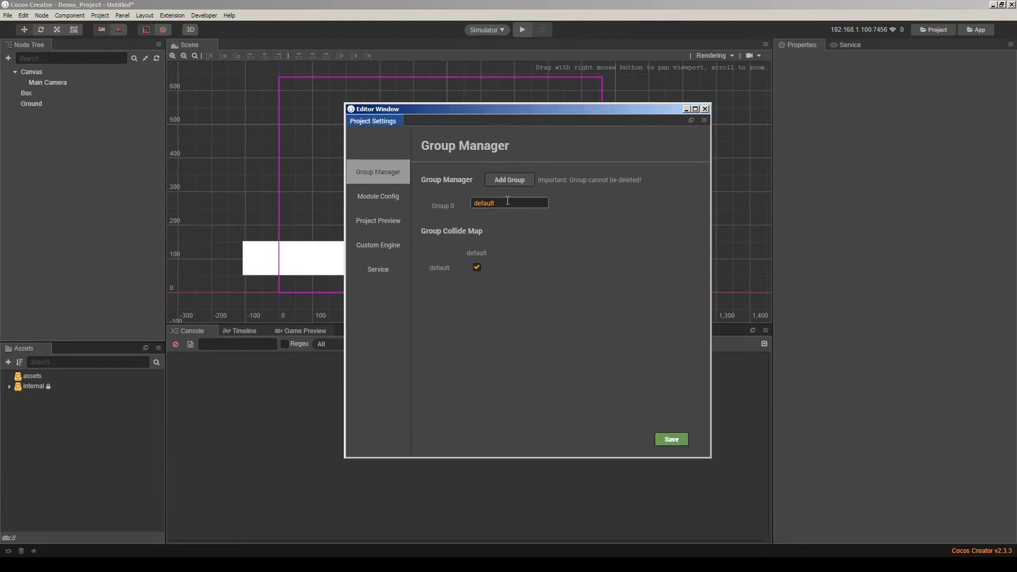
pyautogui.doubleClick(509, 202)
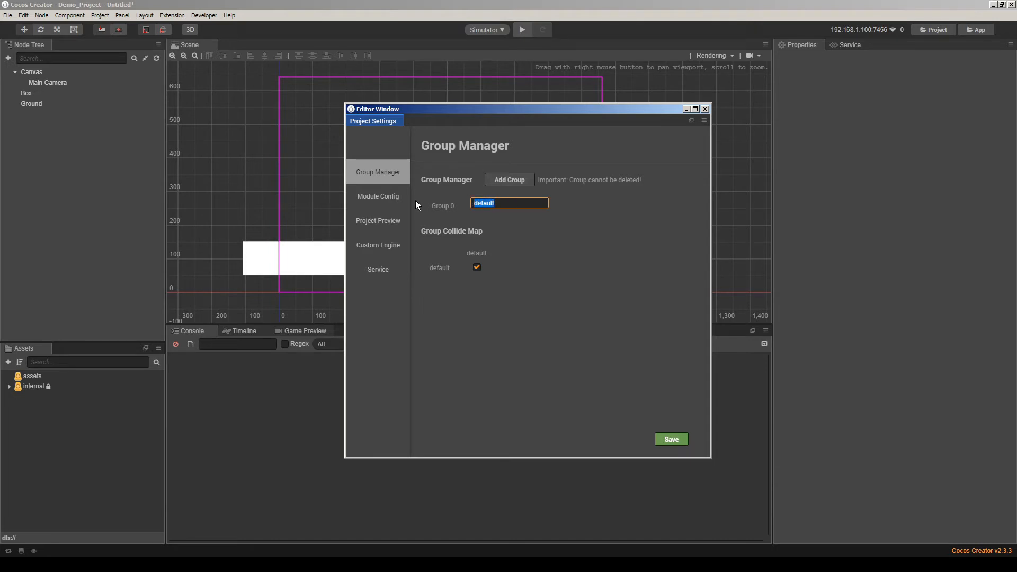
pyautogui.write('Object')
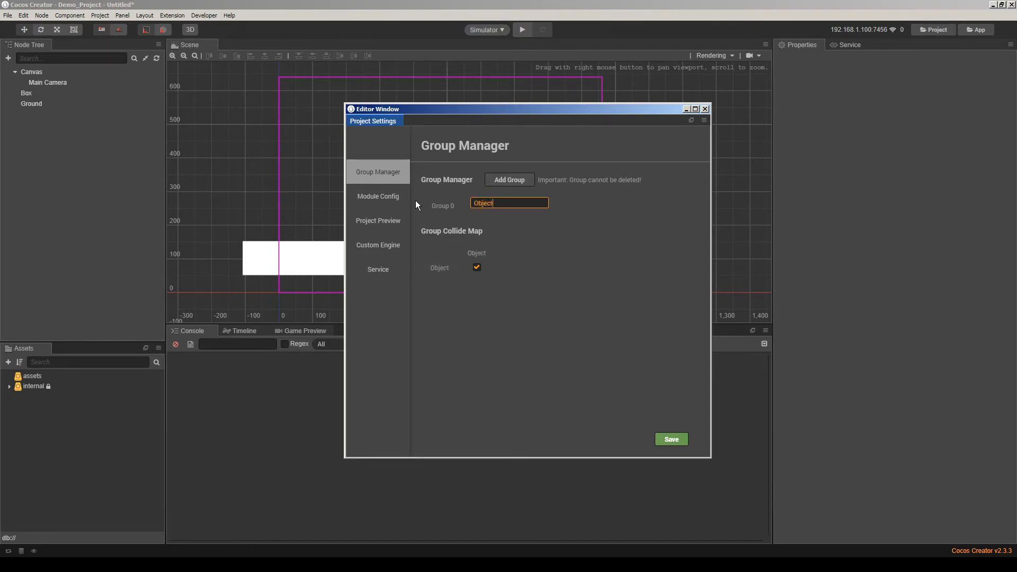
pyautogui.click(509, 179)
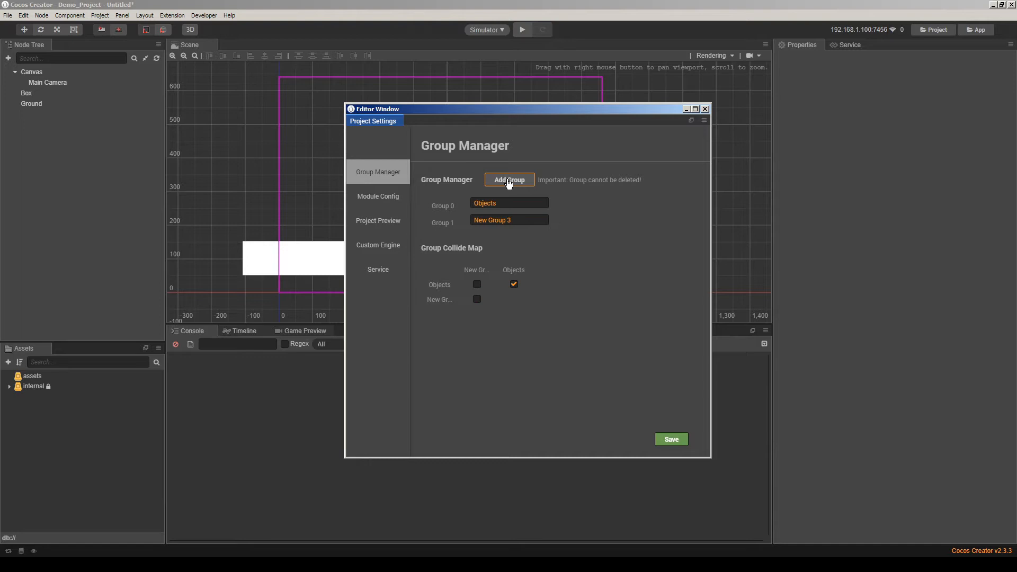
pyautogui.write('Stati')
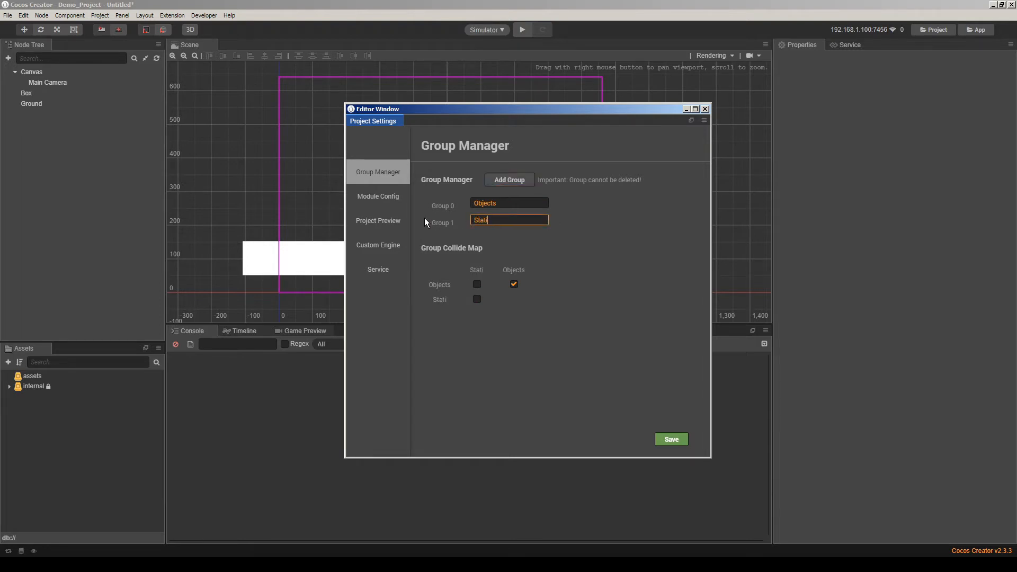
pyautogui.write('Walls')
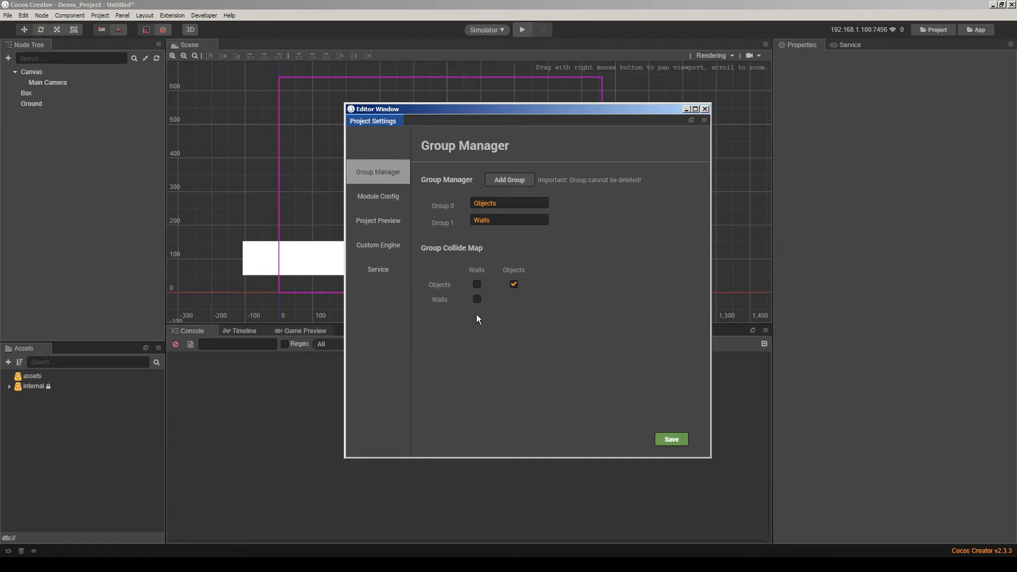
pyautogui.click(477, 284)
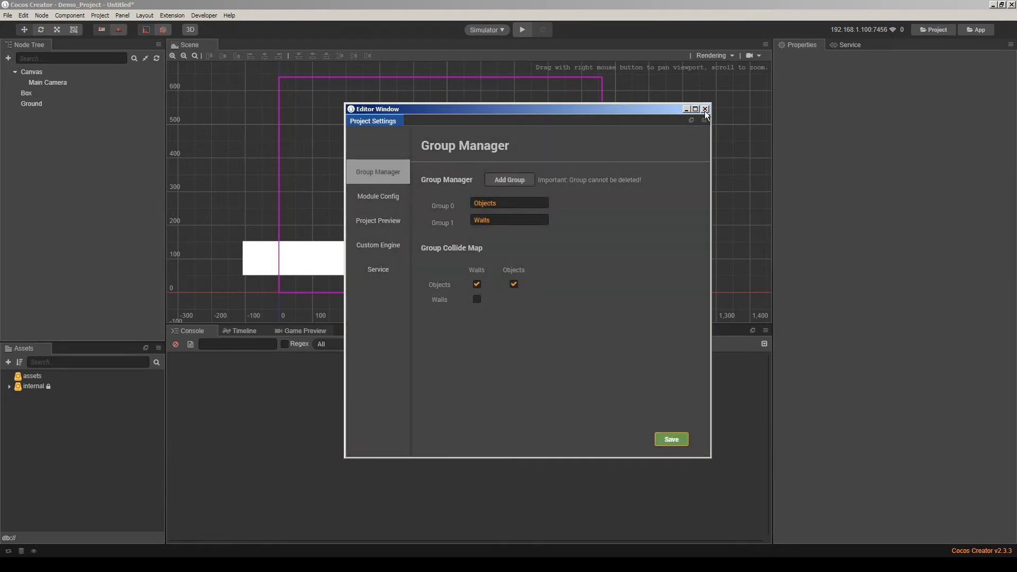
pyautogui.click(706, 108)
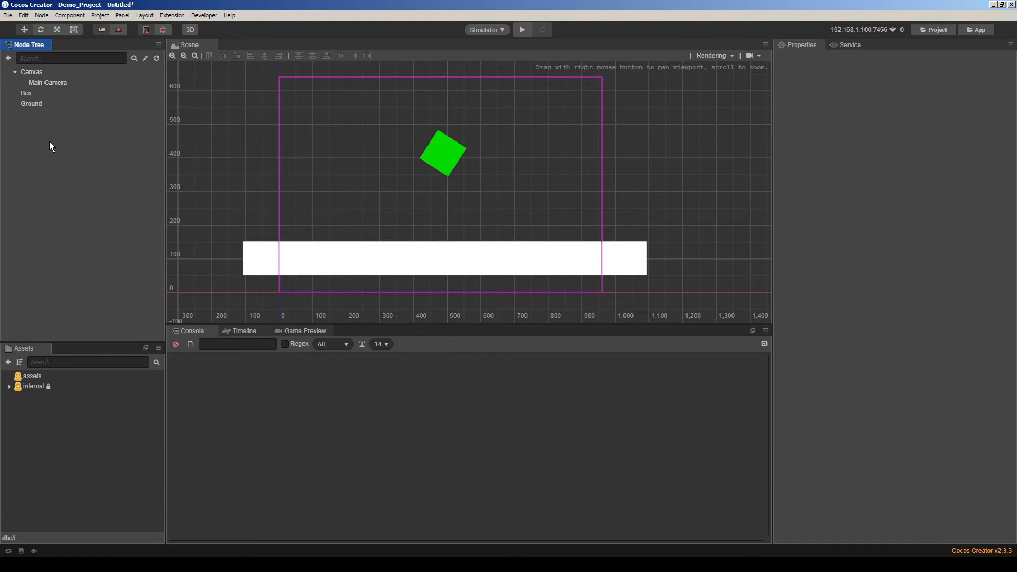
# Step: Put the Box in the Objects group and begin adding a Rigid Body component
pyautogui.click(26, 93)
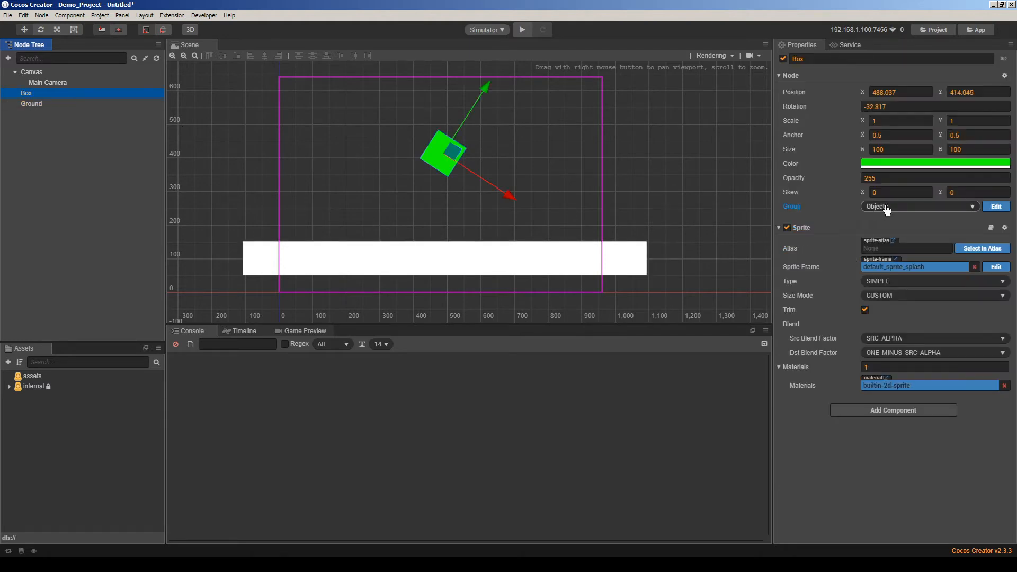
pyautogui.click(892, 410)
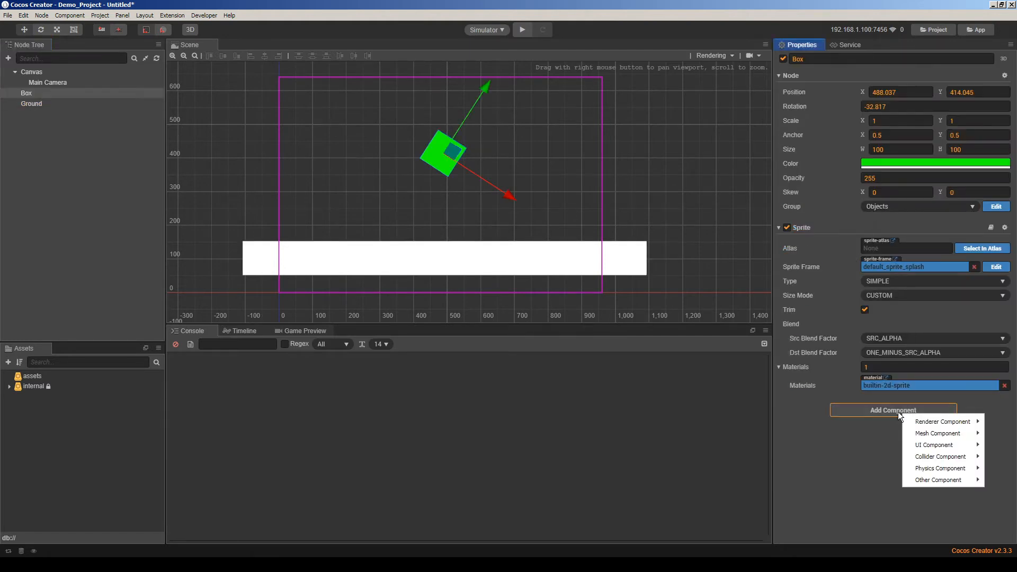
pyautogui.moveTo(939, 467)
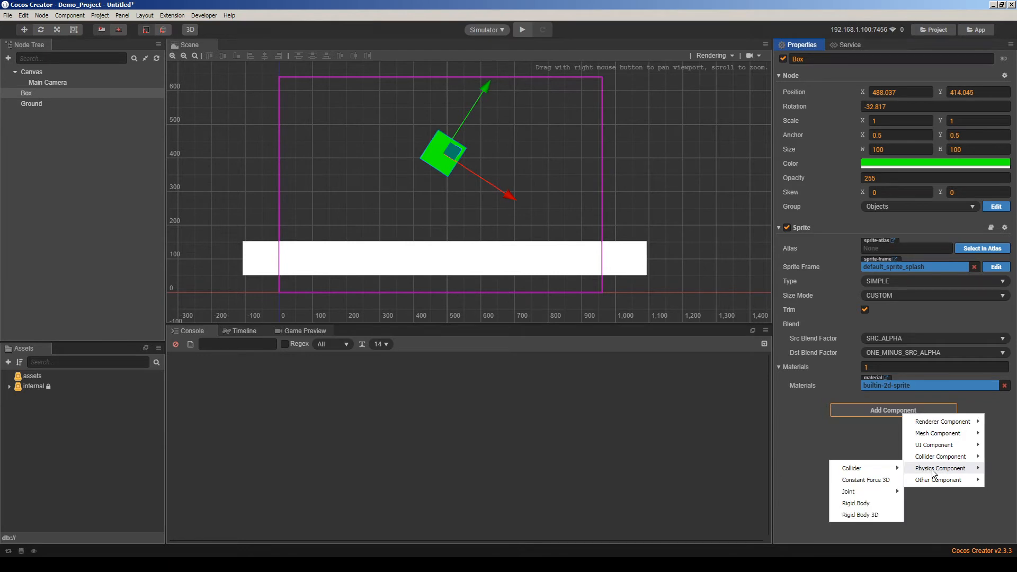
pyautogui.moveTo(939, 457)
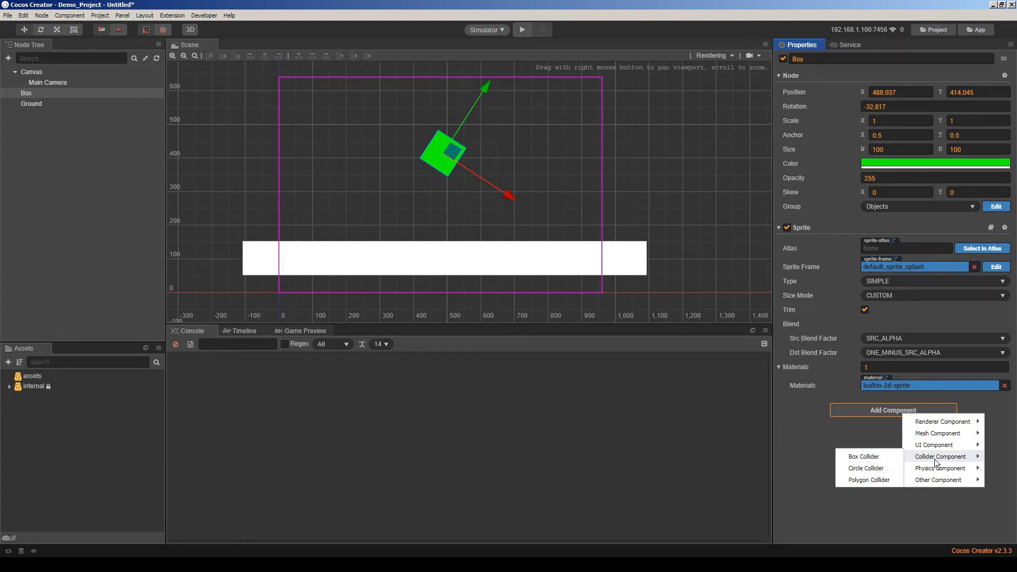
pyautogui.moveTo(940, 468)
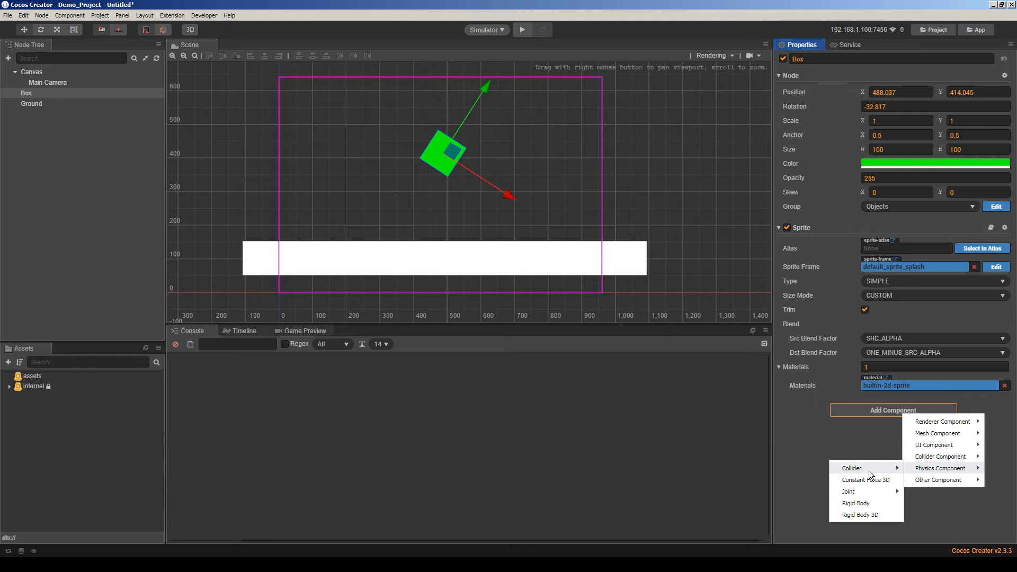
pyautogui.moveTo(852, 467)
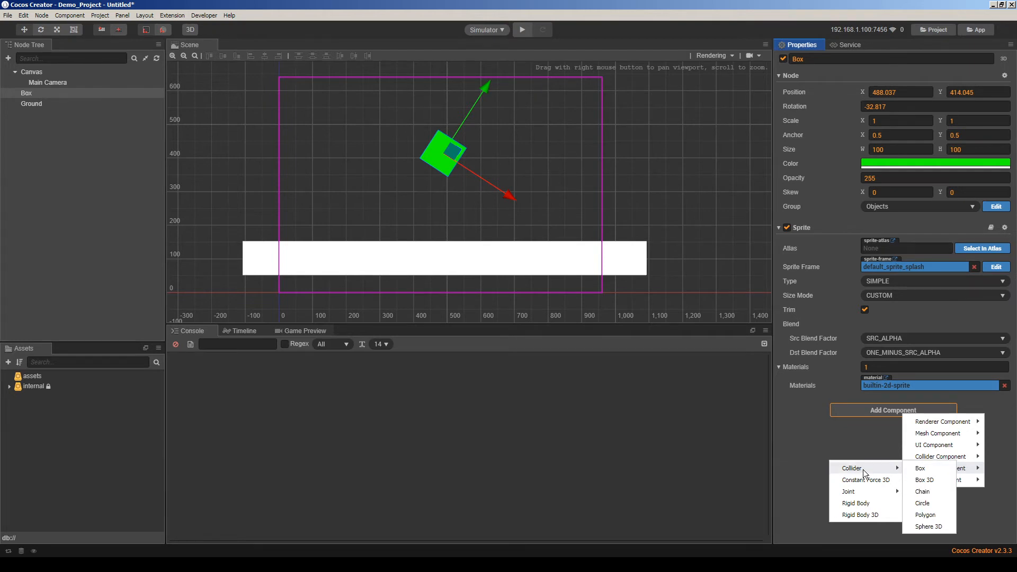
pyautogui.moveTo(921, 468)
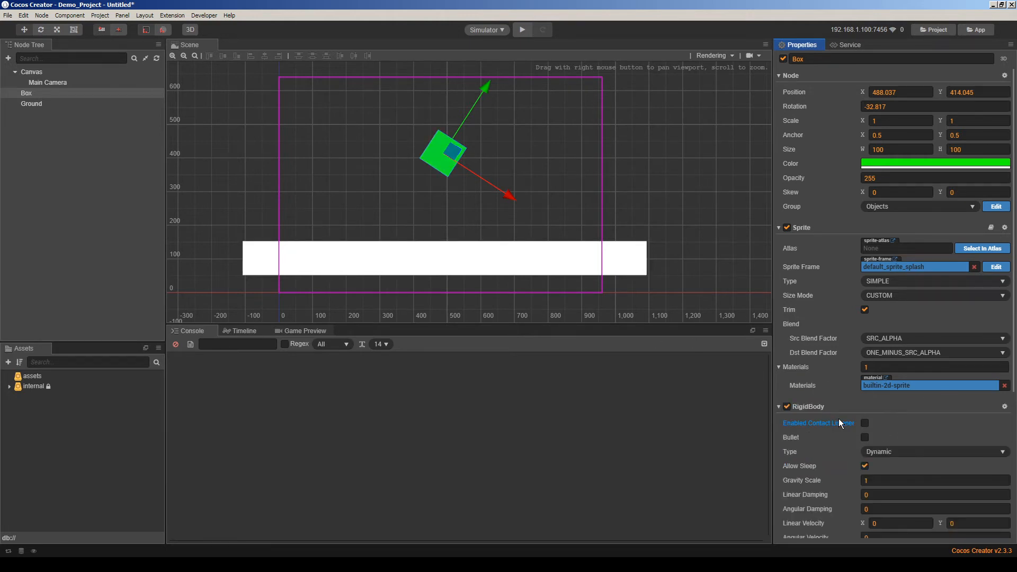
# Step: Set the Box's PhysicsBoxCollider restitution to 0.3
pyautogui.scroll(-3)
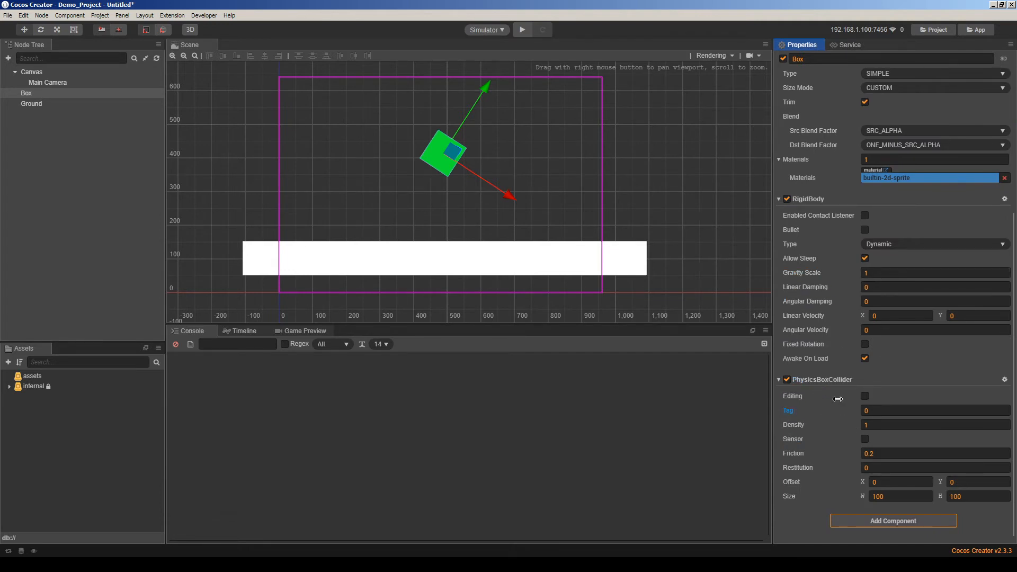
pyautogui.click(934, 467)
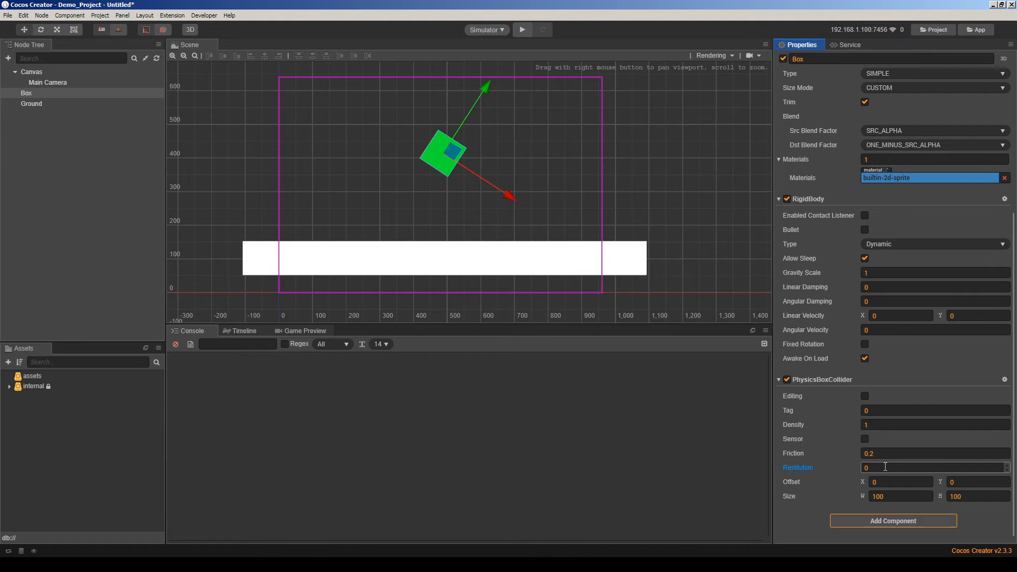
pyautogui.write('0.3')
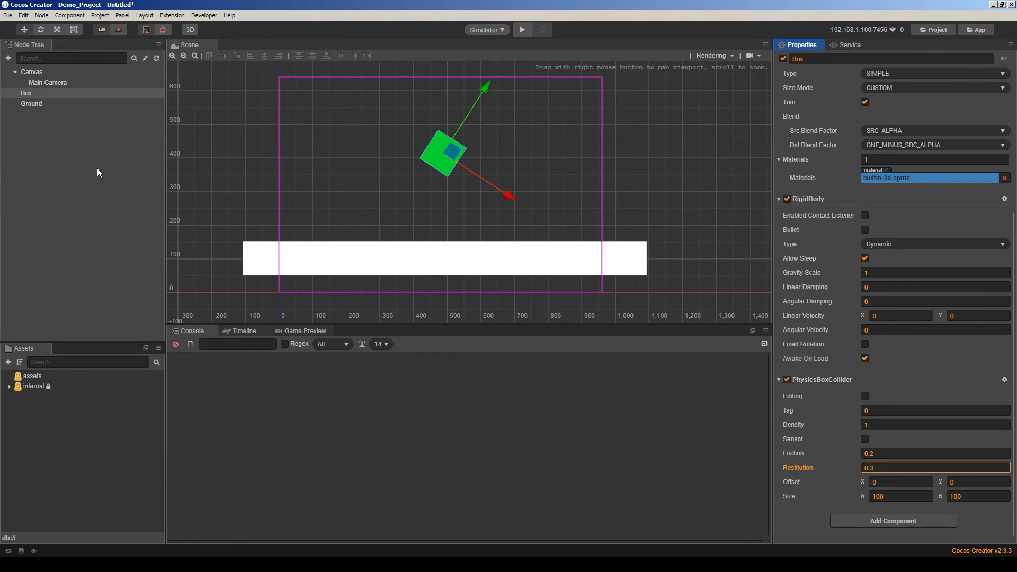
pyautogui.click(32, 104)
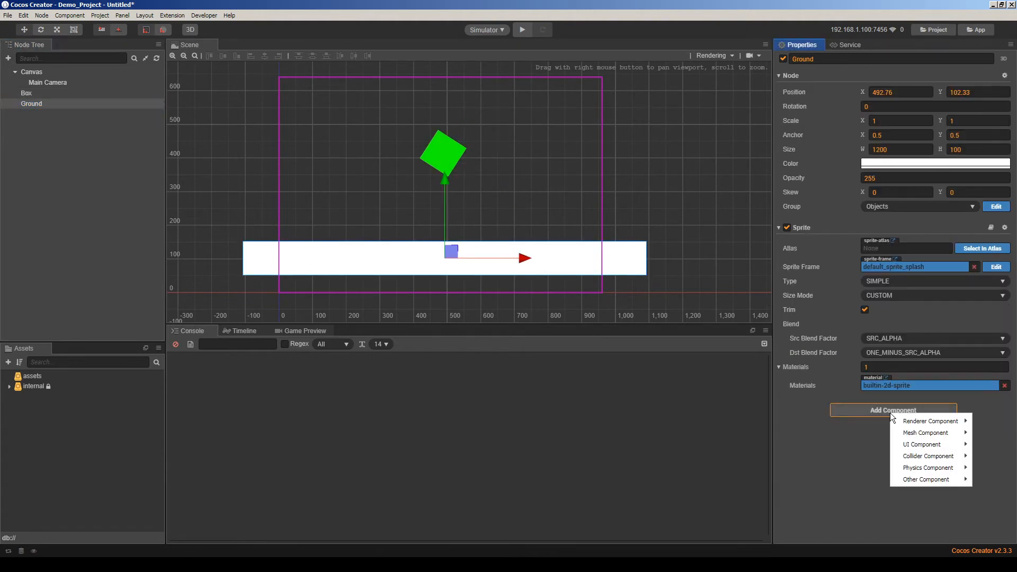
pyautogui.moveTo(928, 468)
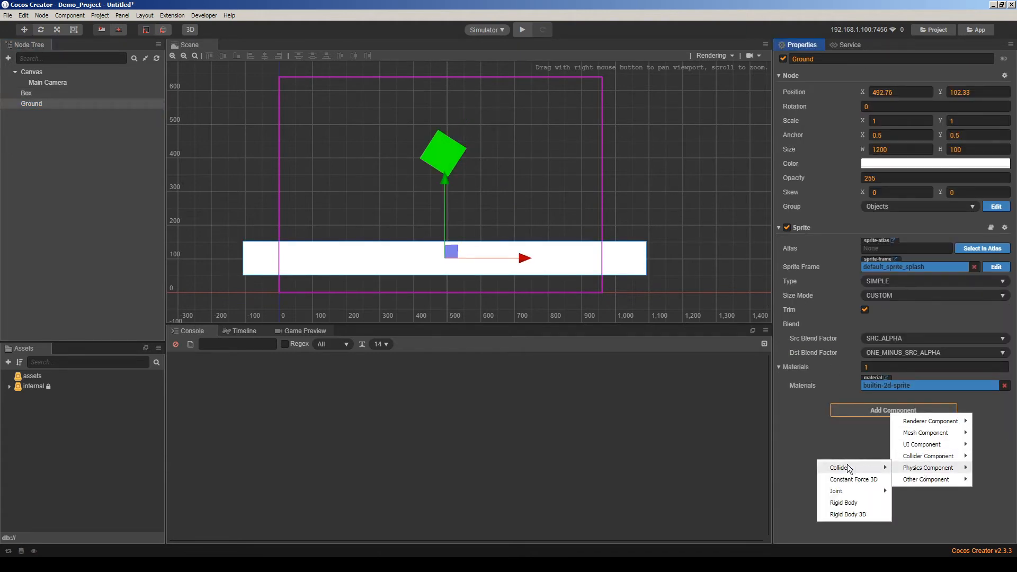
# Step: Add a RigidBody to the Ground and set its type to Static
pyautogui.click(844, 502)
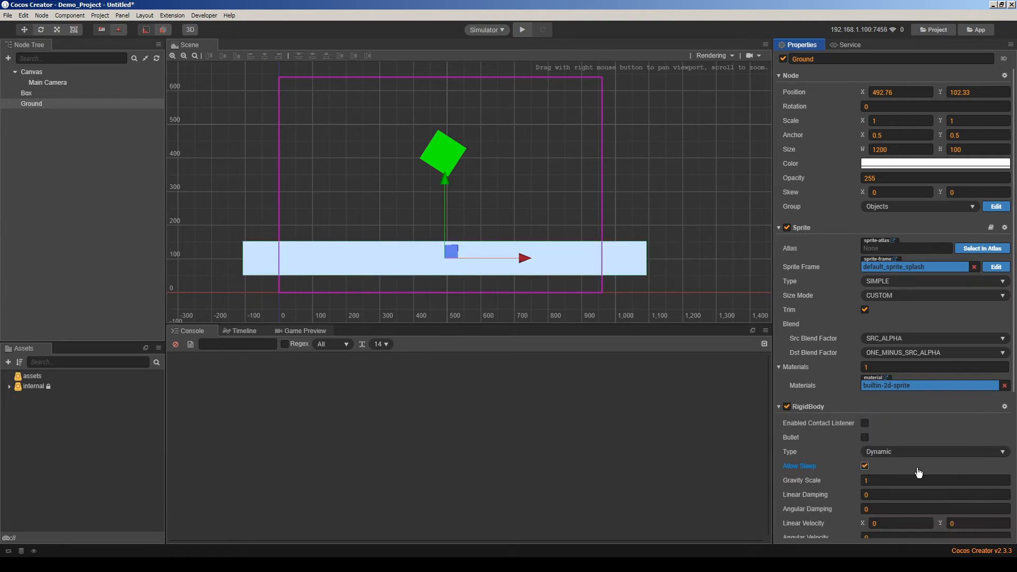
pyautogui.scroll(-3)
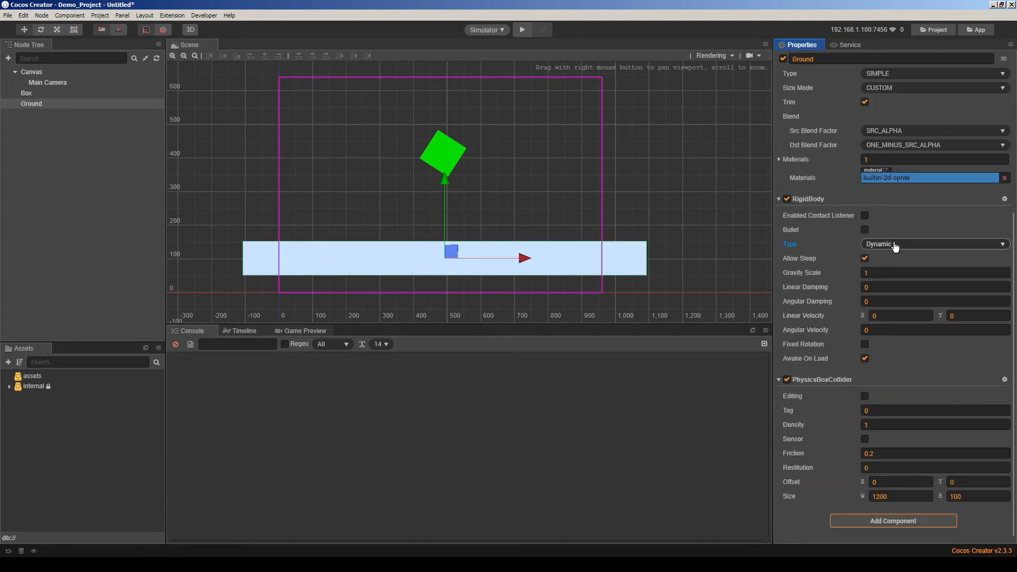
pyautogui.click(933, 244)
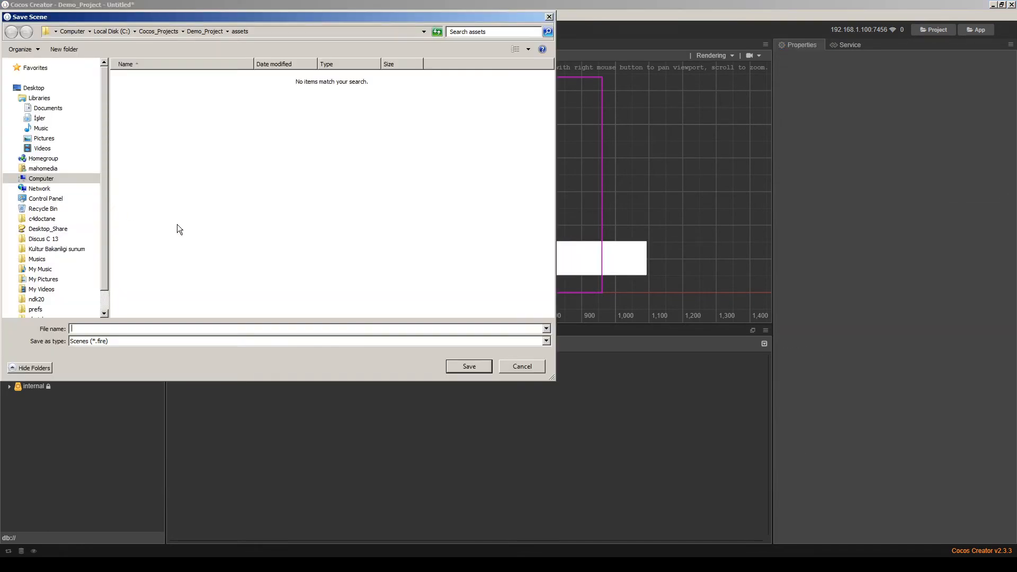
# Step: Save the scene as Demo_Scene in the assets folder
pyautogui.write('Demo')
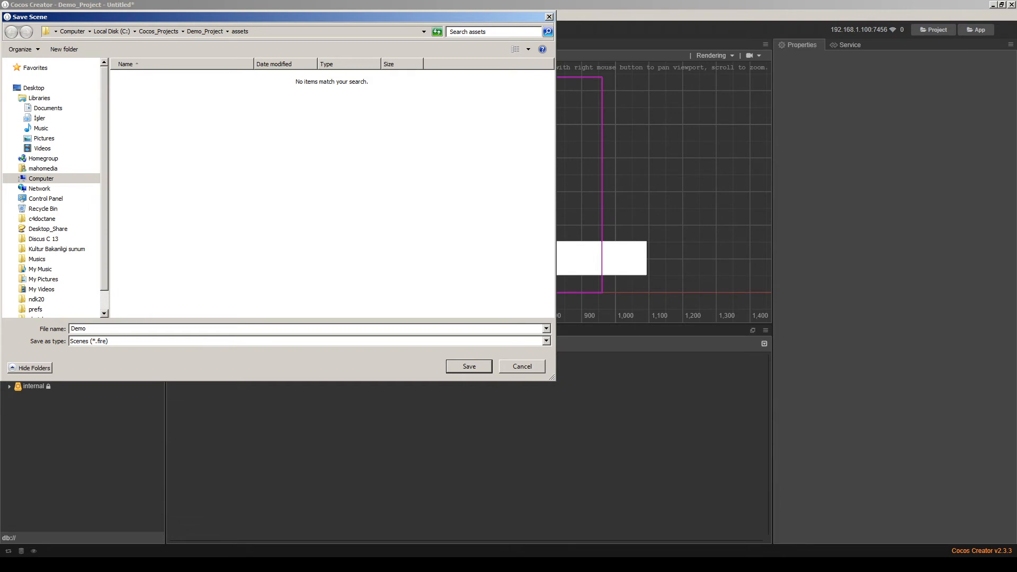
pyautogui.click(468, 367)
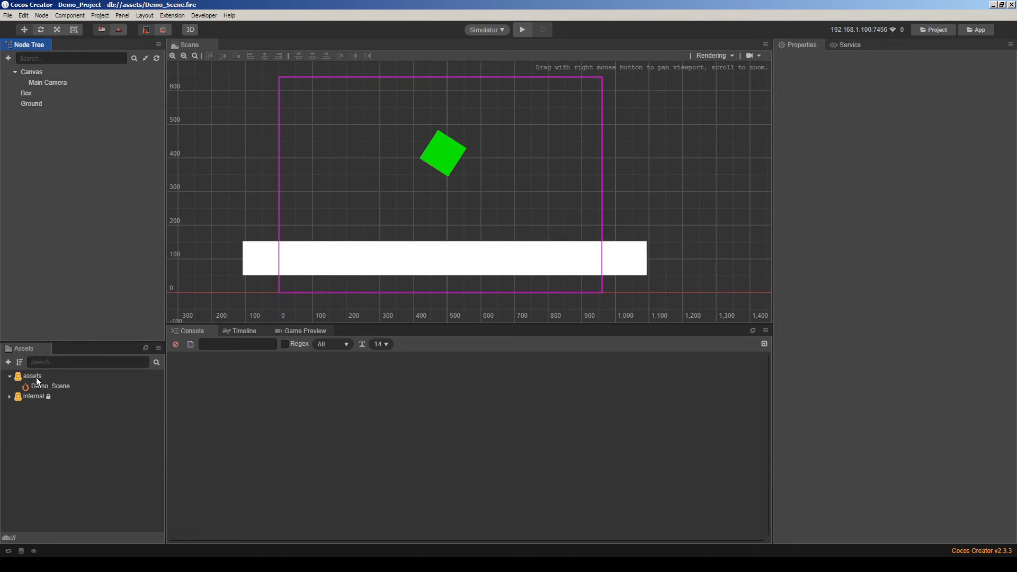
# Step: Create the main_game_control script and a Main_Game_Control empty node, then open the script
pyautogui.click(32, 377)
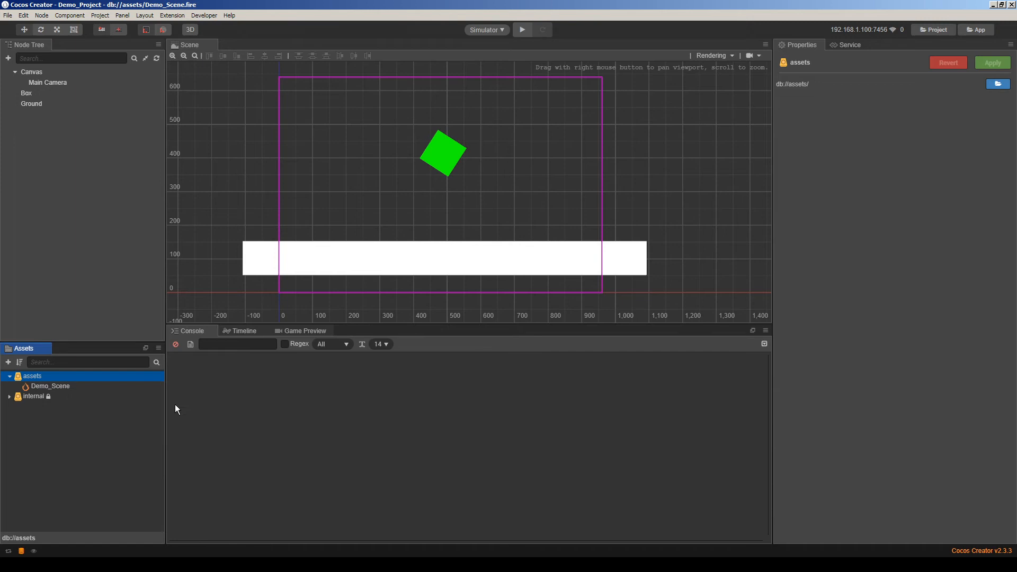
pyautogui.click(48, 395)
pyautogui.write('main_game_control')
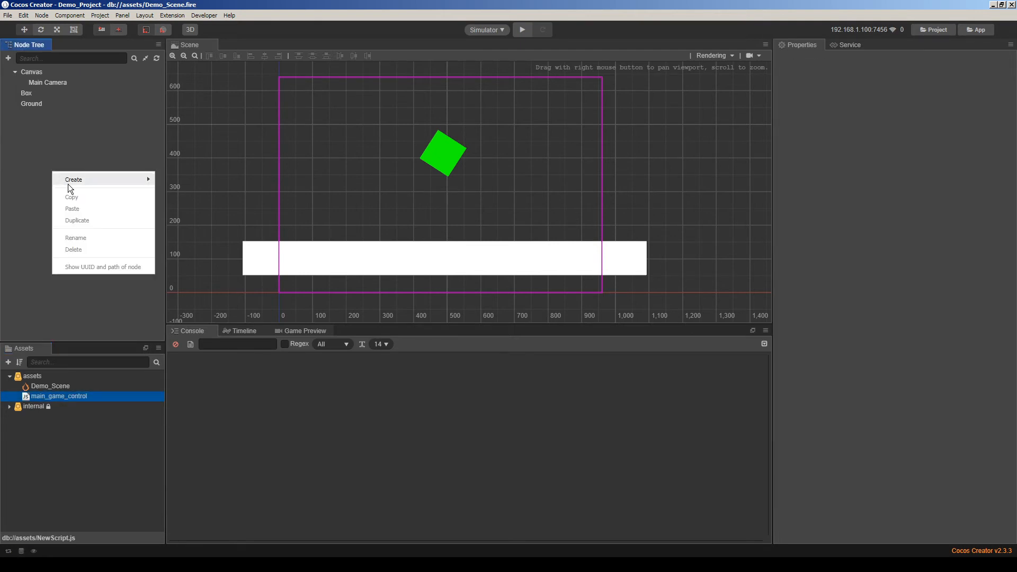
pyautogui.click(73, 179)
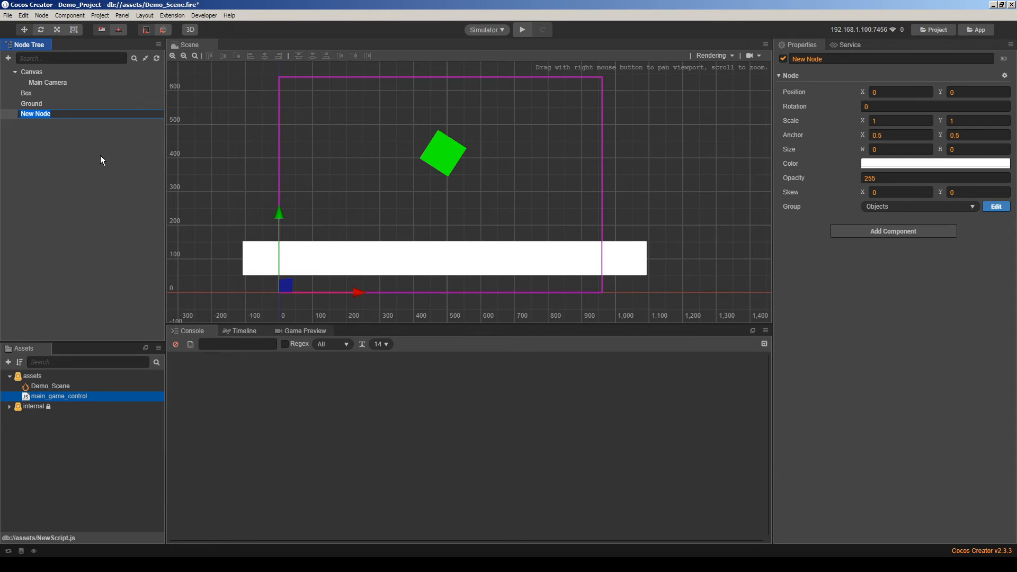
pyautogui.write('Main_Game_Control')
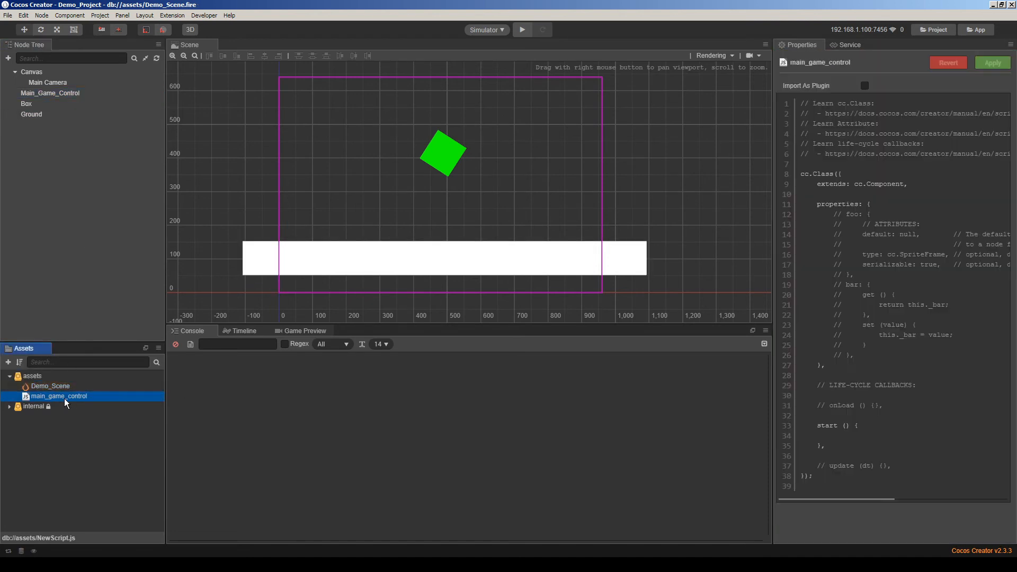
pyautogui.doubleClick(58, 396)
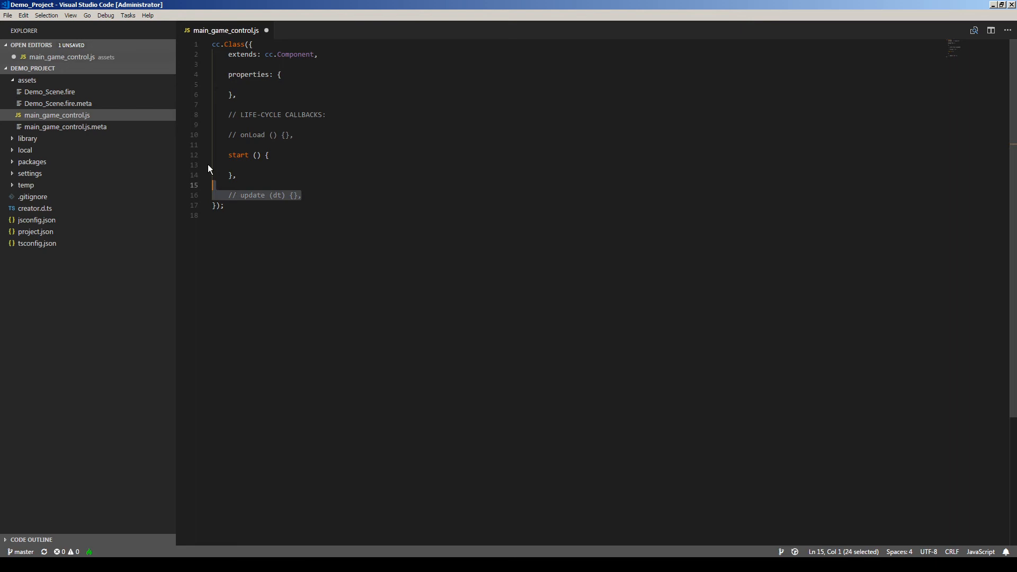
# Step: Delete the template comments and add cc.director.getPhysicsManager().enabled = true; to onLoad
pyautogui.press('Delete')
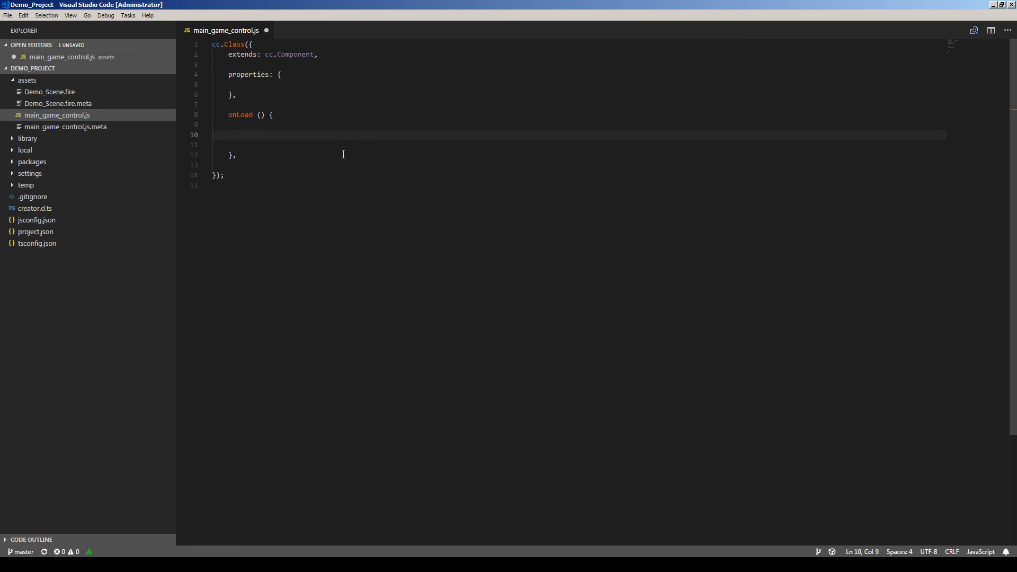
pyautogui.write('cc.director')
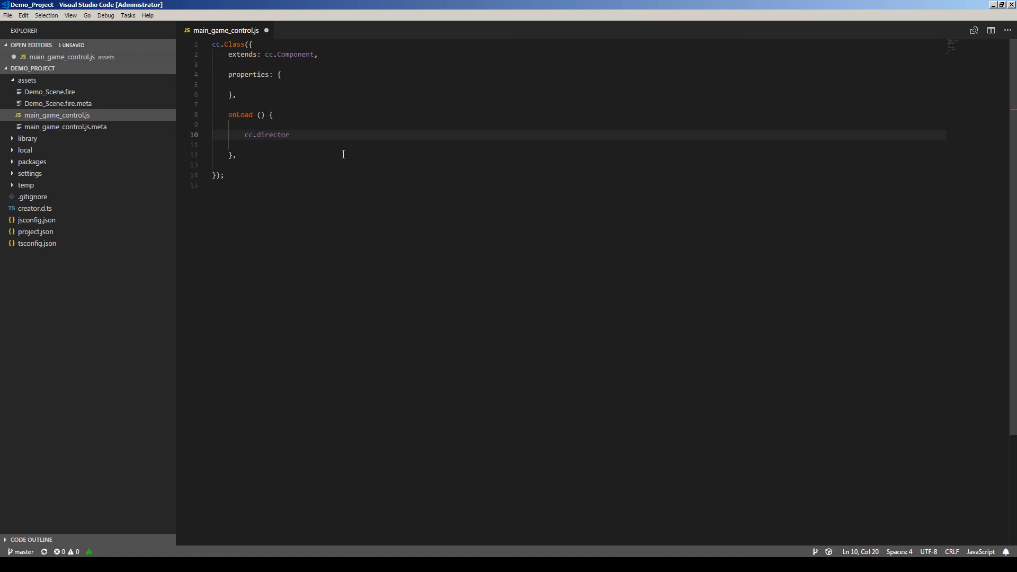
pyautogui.write('.getPhy')
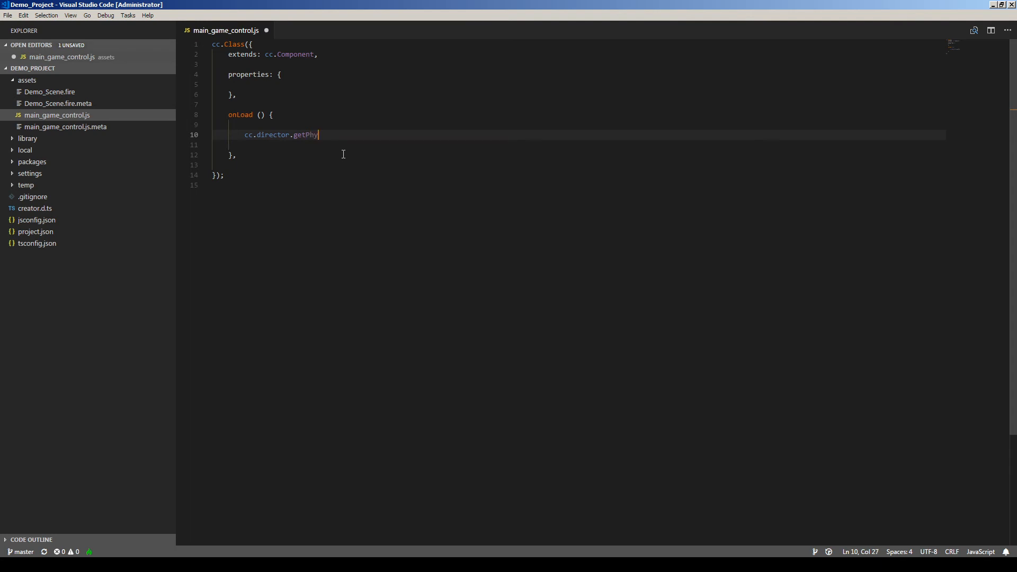
pyautogui.write('sicsManager')
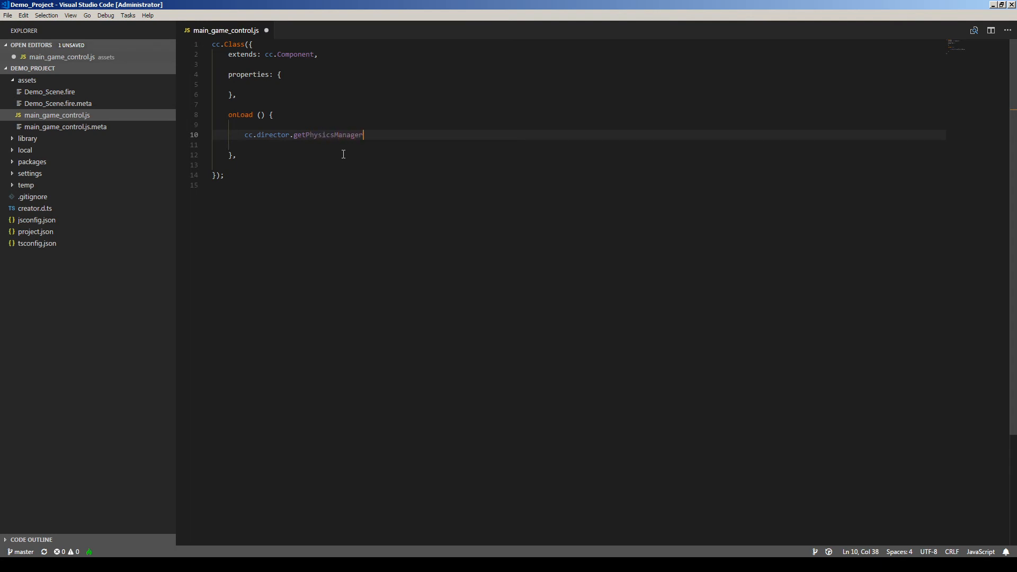
pyautogui.write('().')
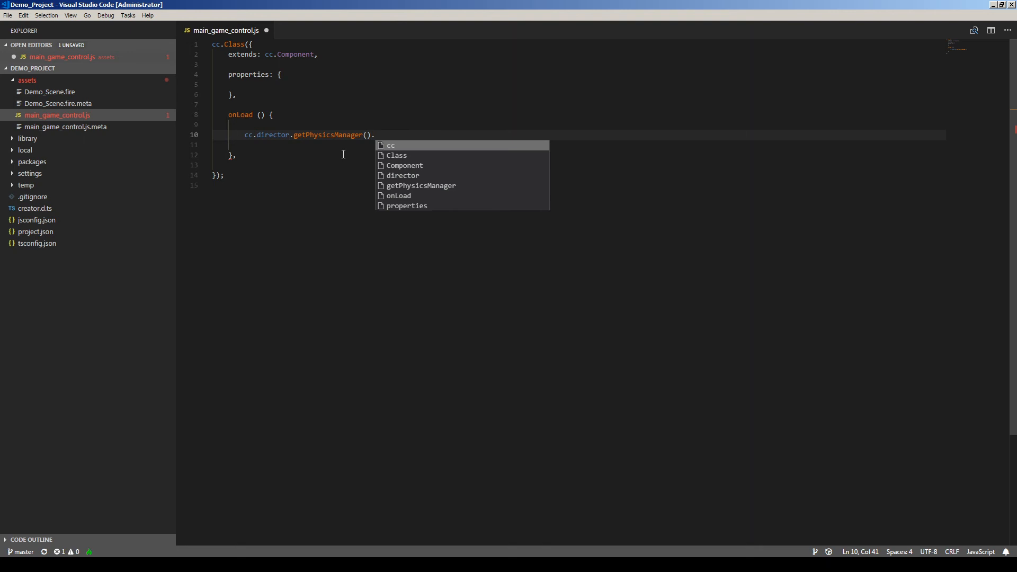
pyautogui.write('enabled =')
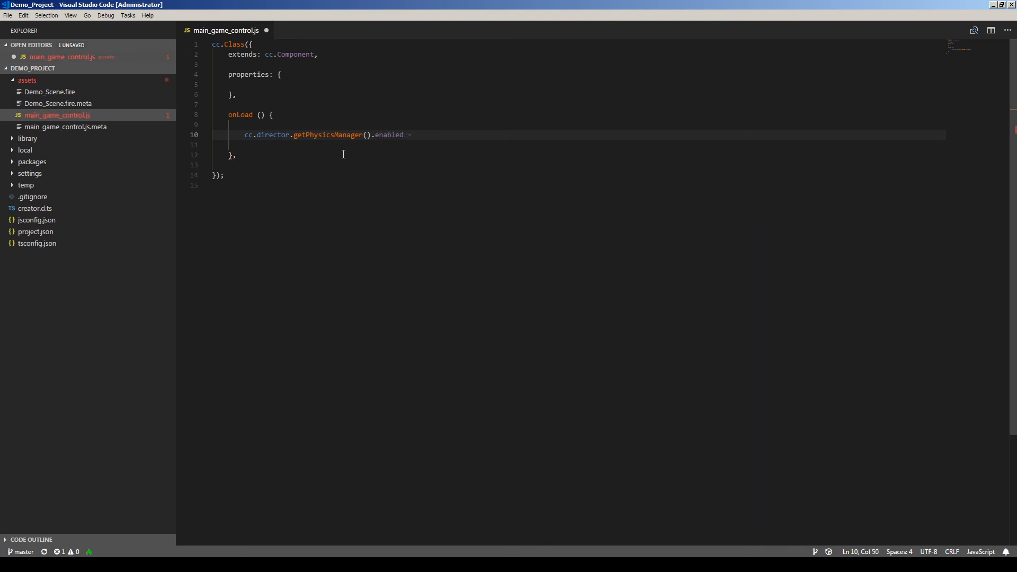
pyautogui.write('true;')
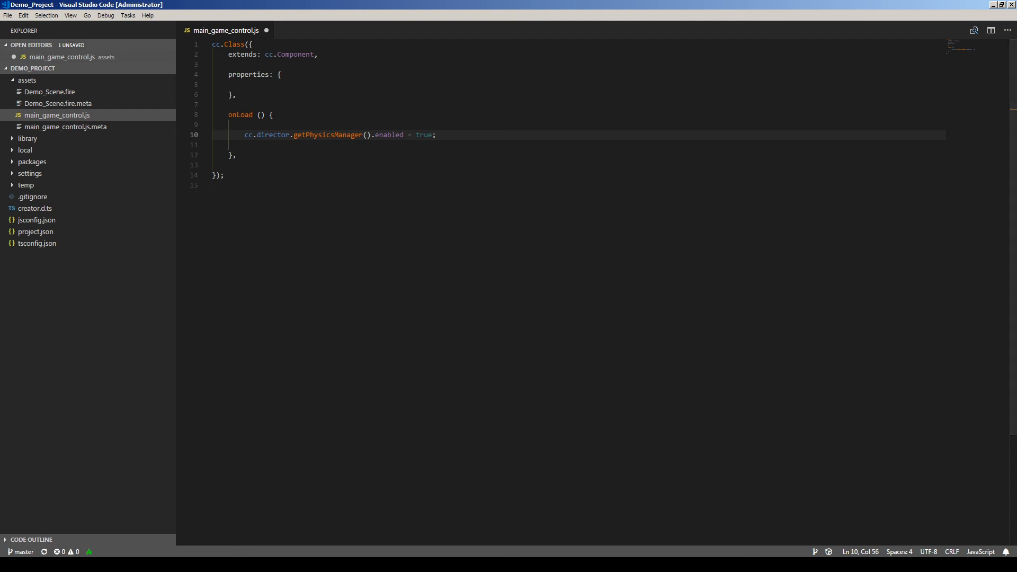
pyautogui.moveTo(293, 142)
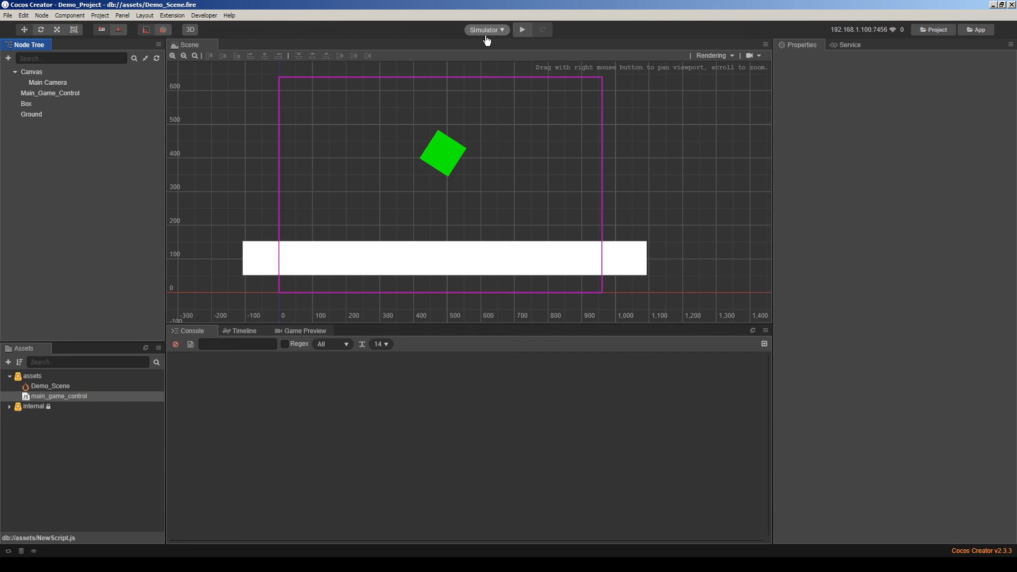
# Step: Assign the Ground to the Walls group and drag the Box to a new spot above it
pyautogui.click(31, 114)
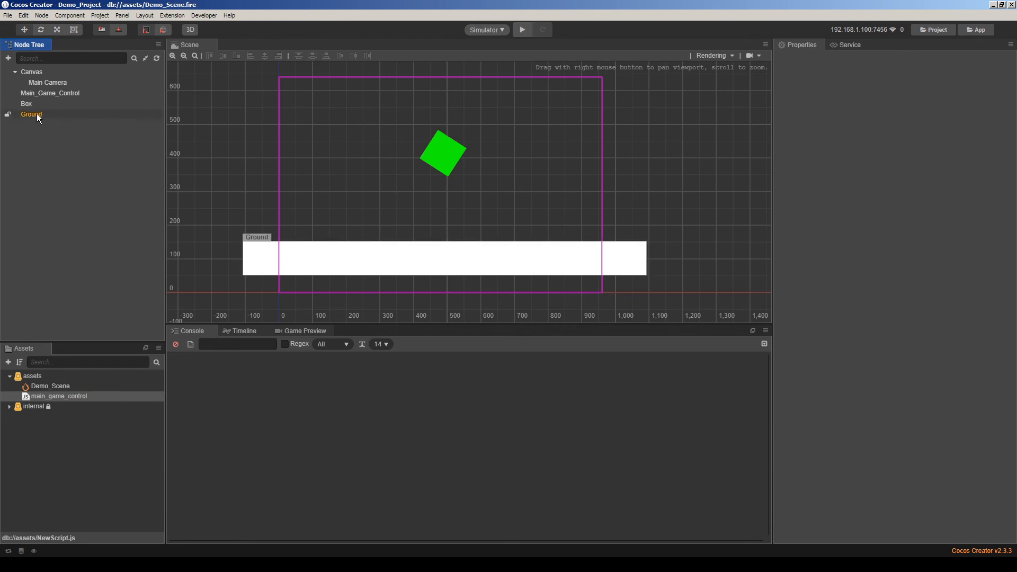
pyautogui.click(31, 114)
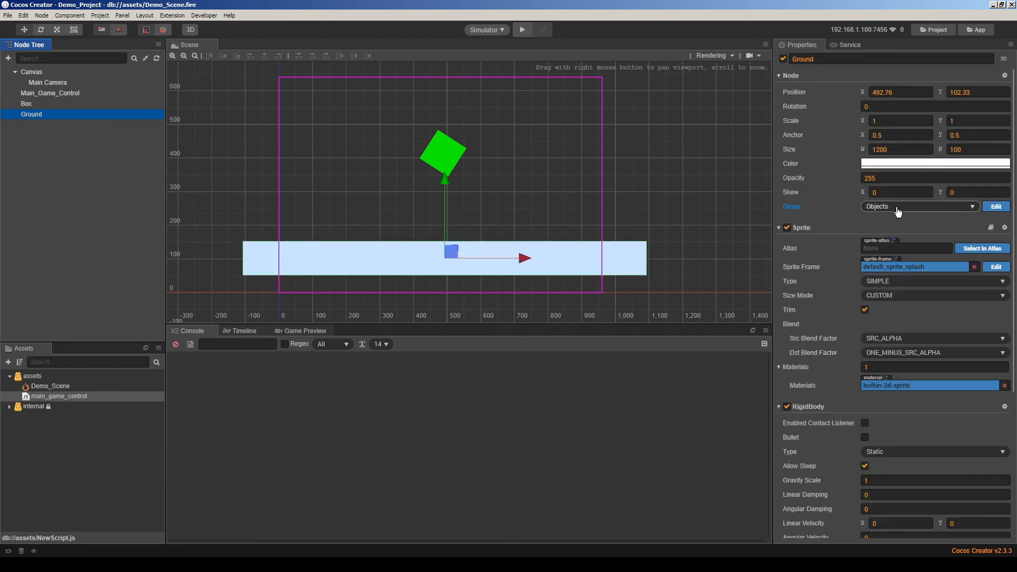
pyautogui.click(918, 206)
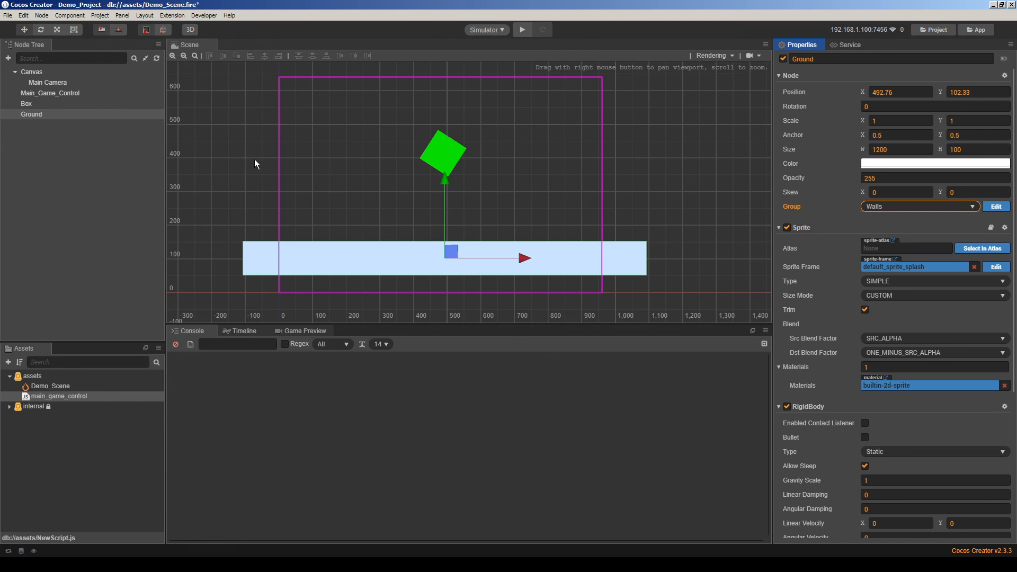
pyautogui.click(26, 104)
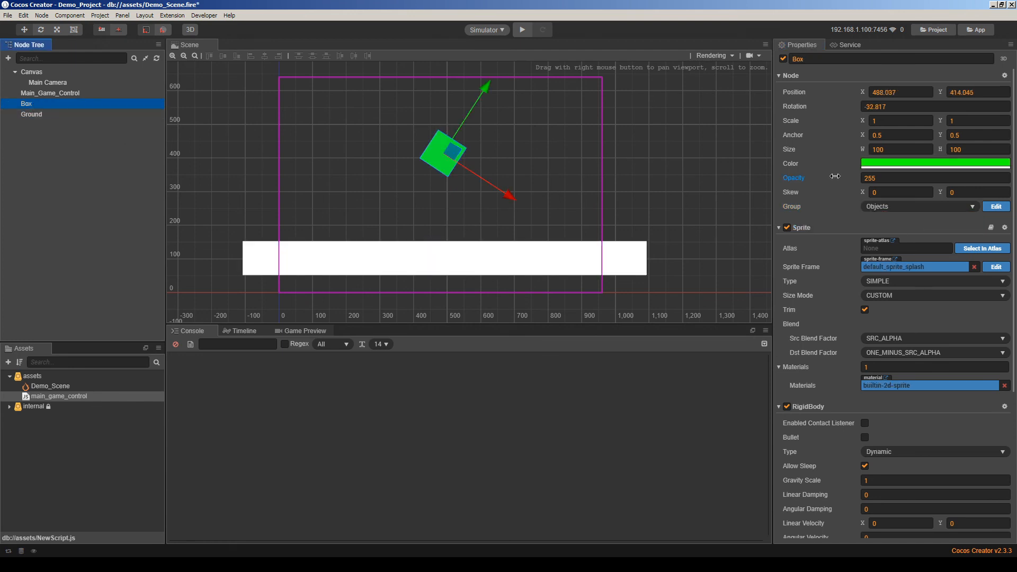
pyautogui.click(918, 206)
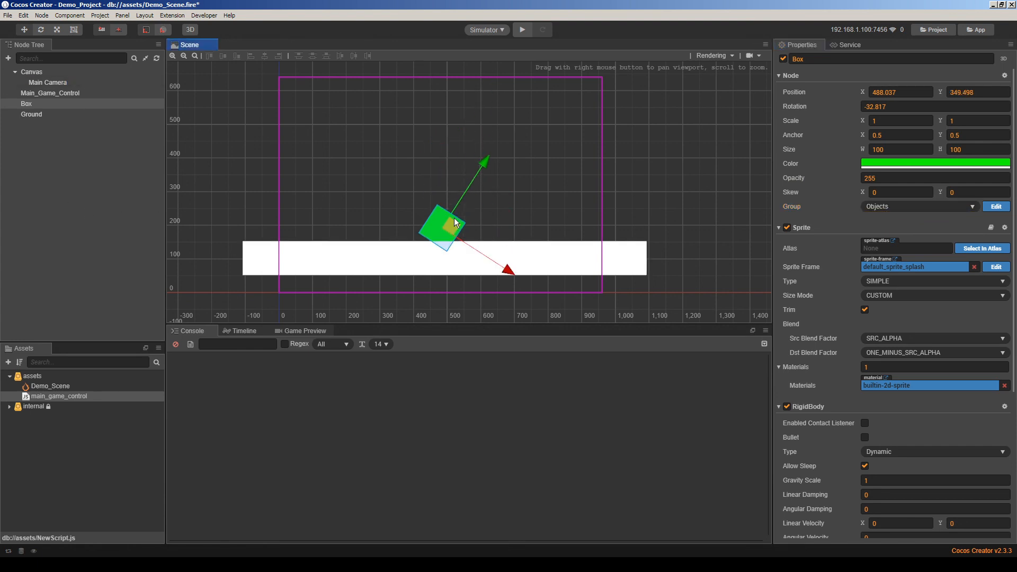
pyautogui.moveTo(448, 220); pyautogui.dragTo(446, 158)
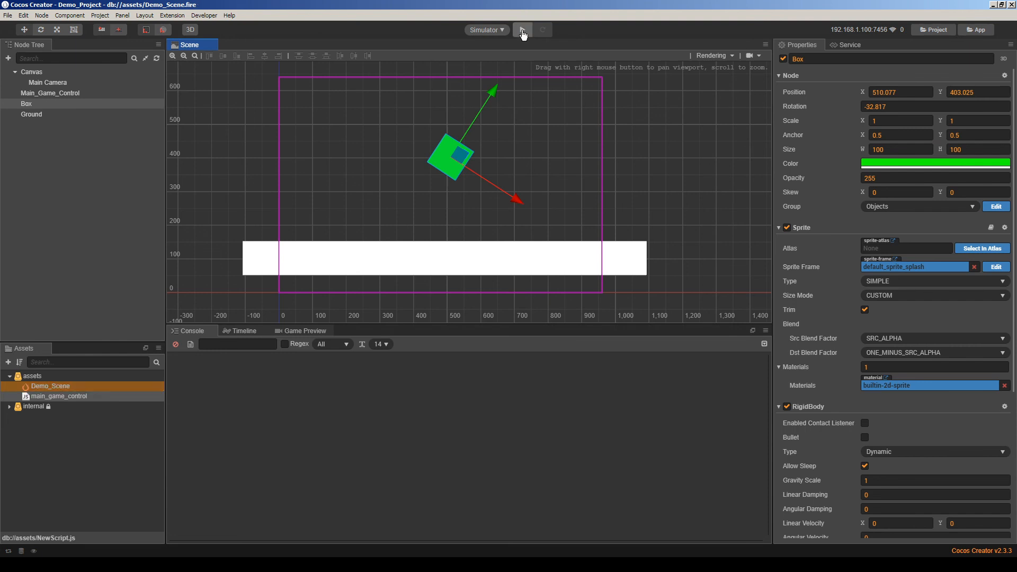
# Step: Preview the scene in the simulator, confirm the green Box rests on the white Ground, then close it
pyautogui.click(523, 29)
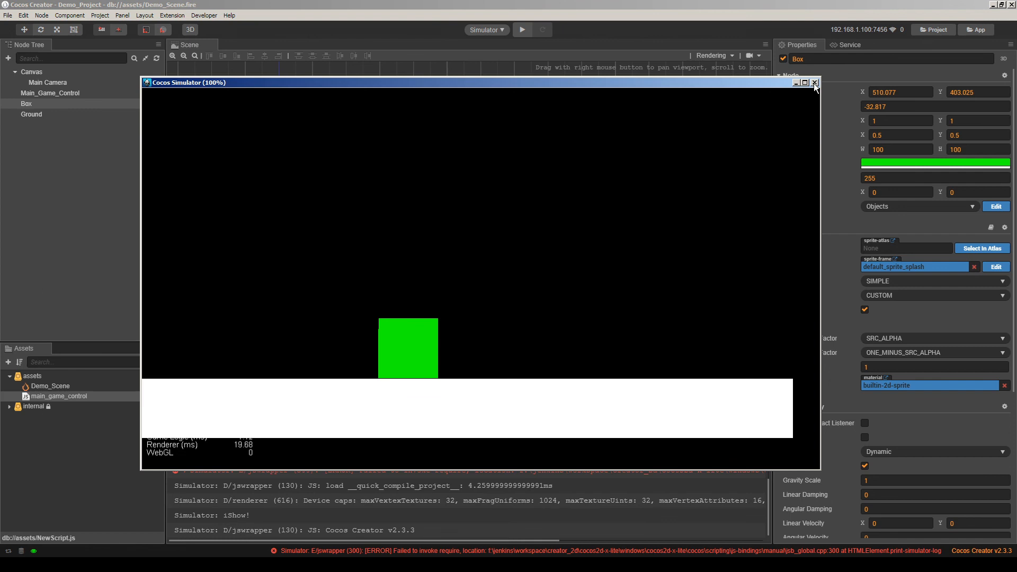
pyautogui.click(815, 83)
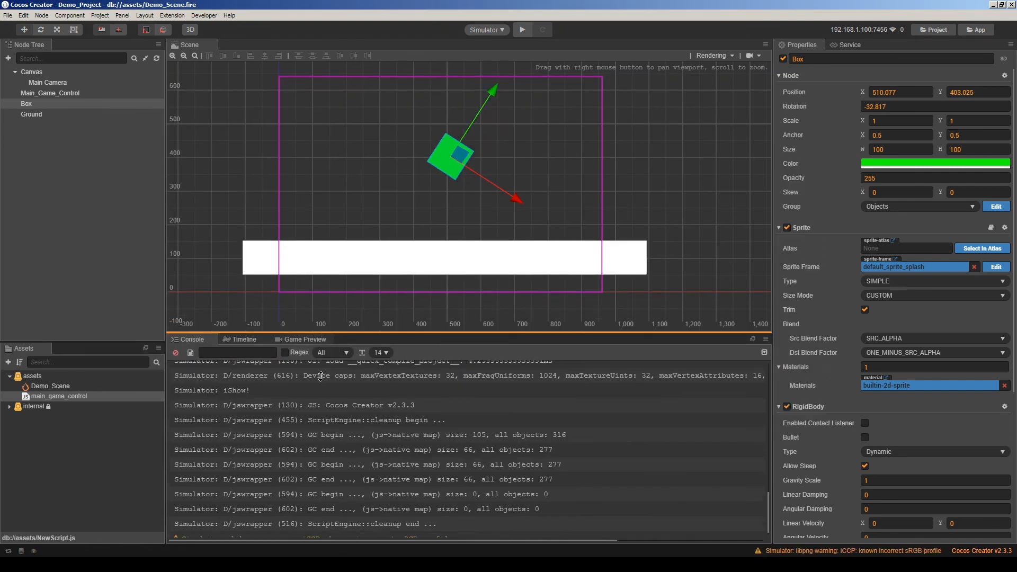